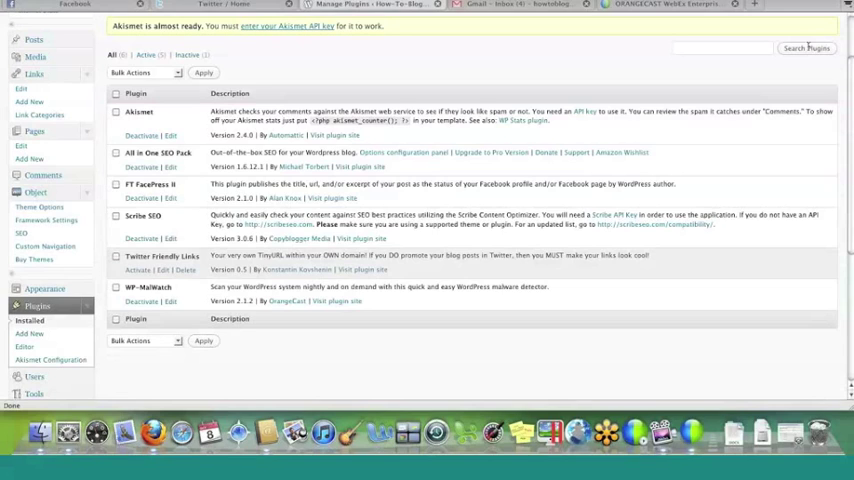
mouse_move(470, 68)
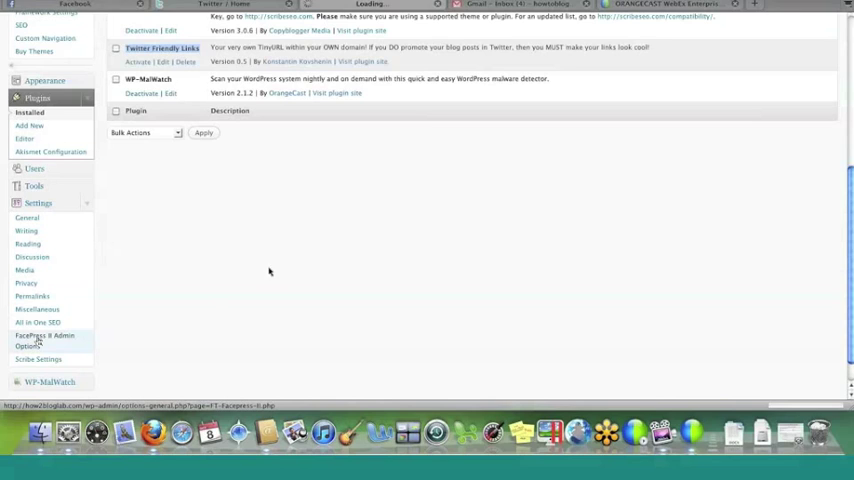
Step: Go to the FacePress II Admin Options page under WordPress Settings
left_click(44, 340)
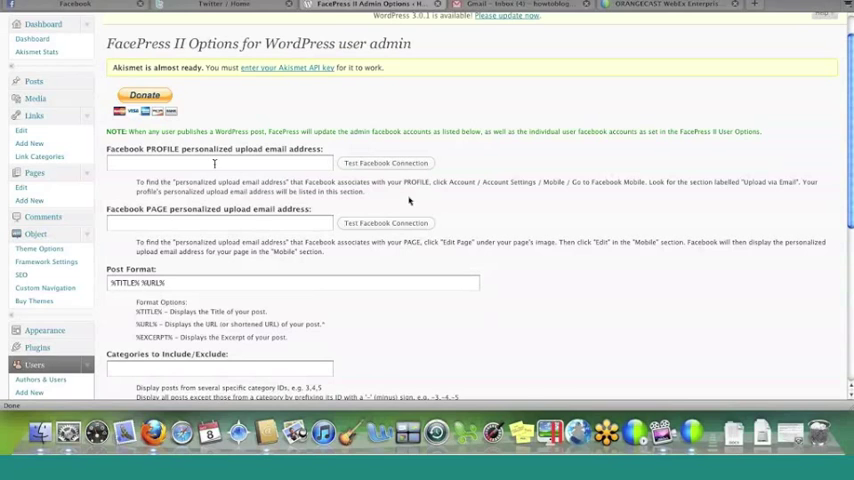
mouse_move(784, 392)
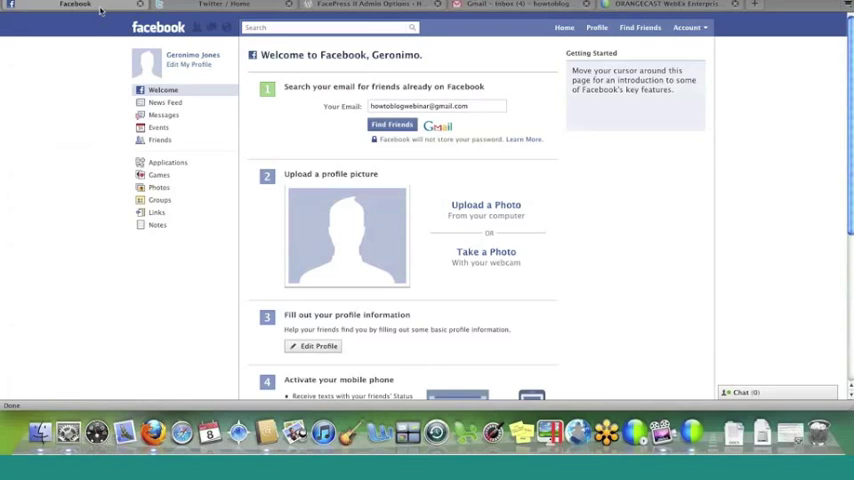
Step: Go to Facebook's Account Settings to find the mobile upload email
left_click(370, 4)
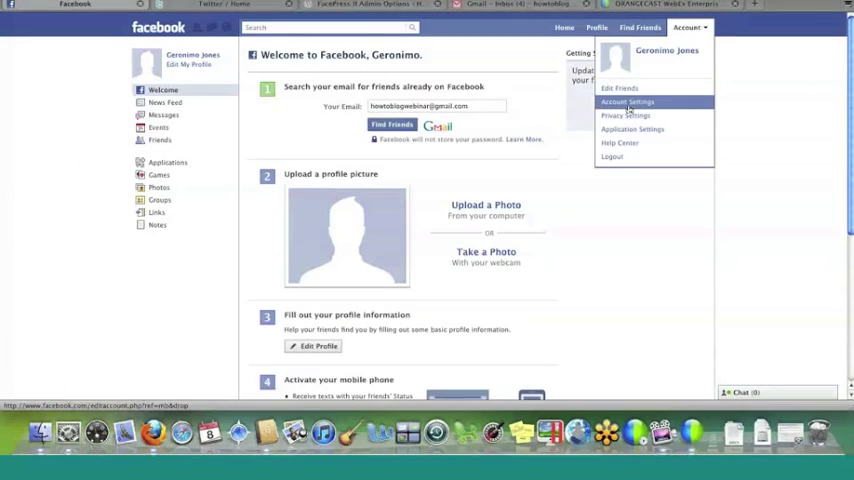
left_click(628, 100)
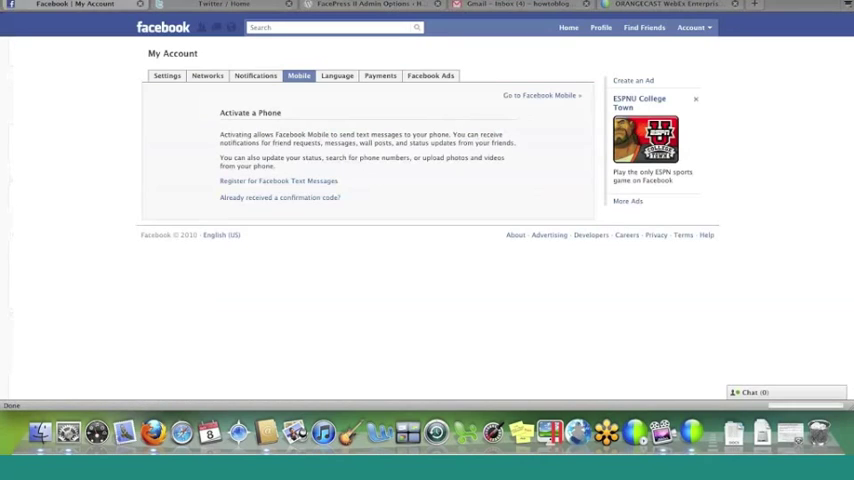
mouse_move(504, 108)
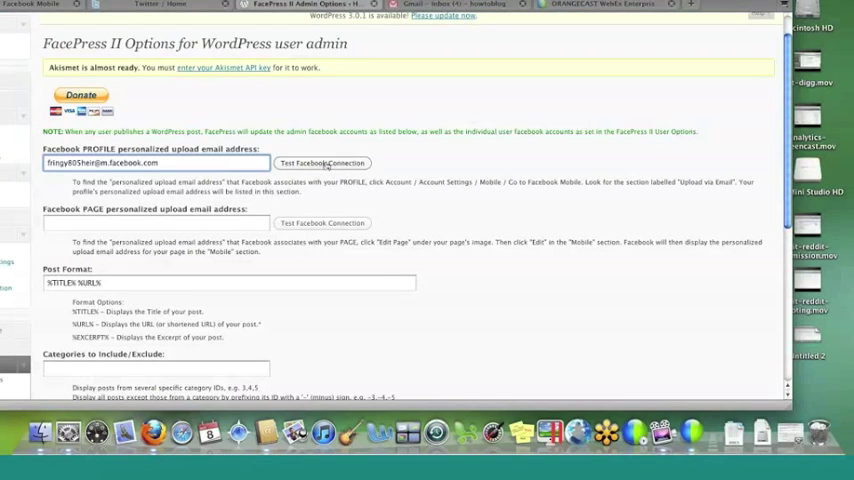
left_click(322, 164)
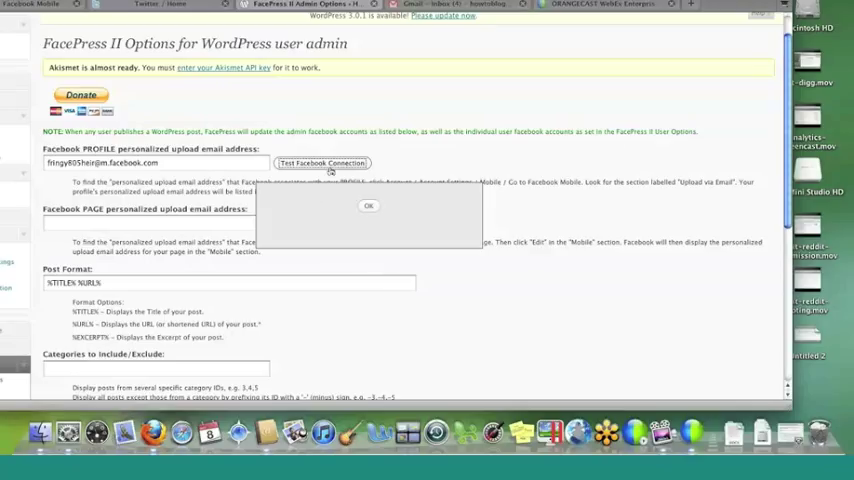
left_click(368, 204)
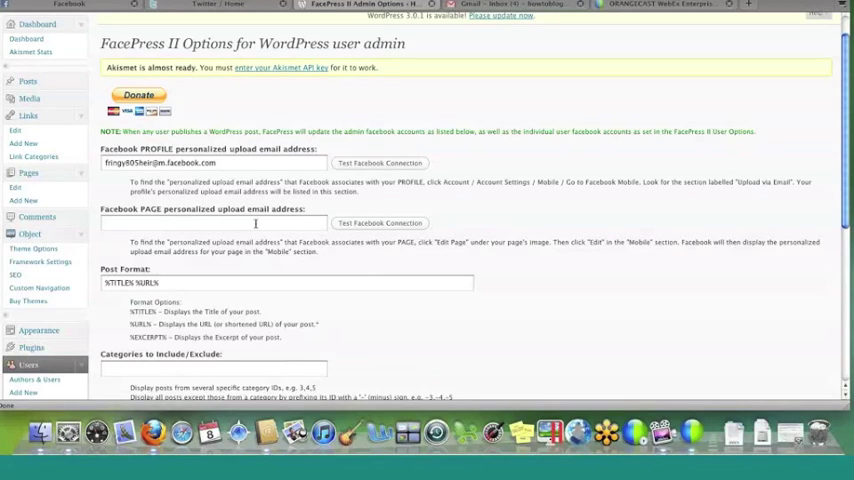
mouse_move(508, 70)
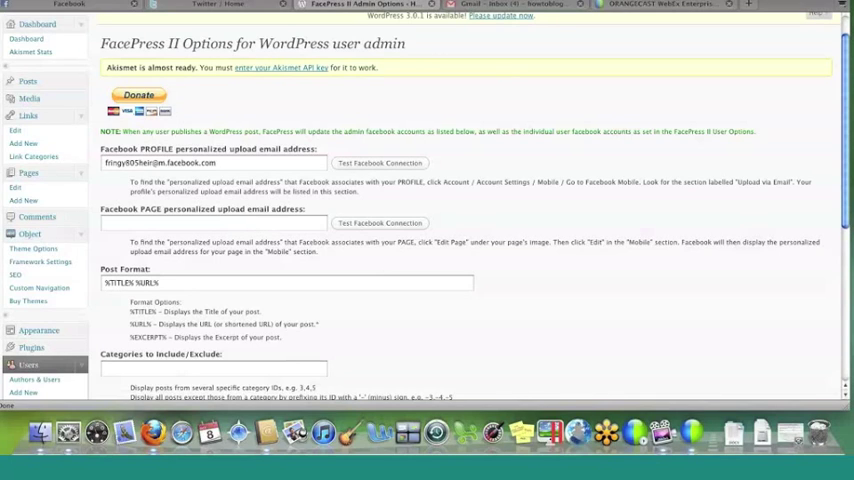
Step: Write the post format 'New Post on my blog: %TITLE% – %URL% – %EXCERPT%'
left_click(264, 284)
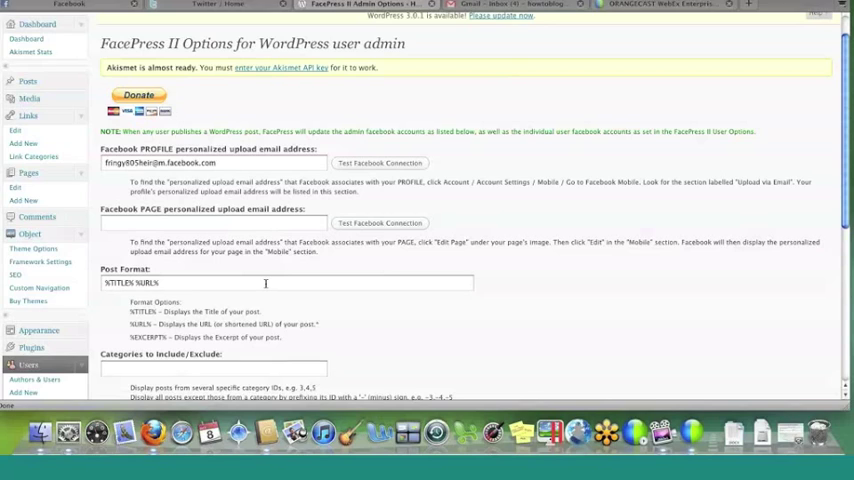
mouse_move(144, 324)
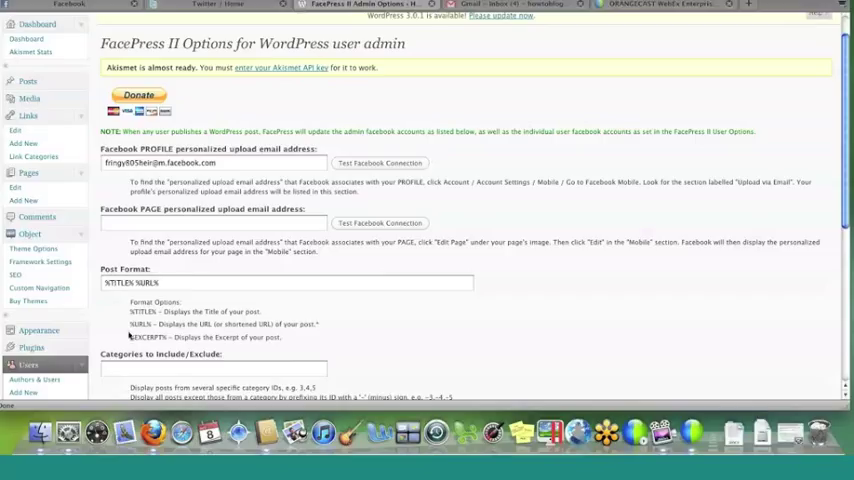
double_click(148, 336)
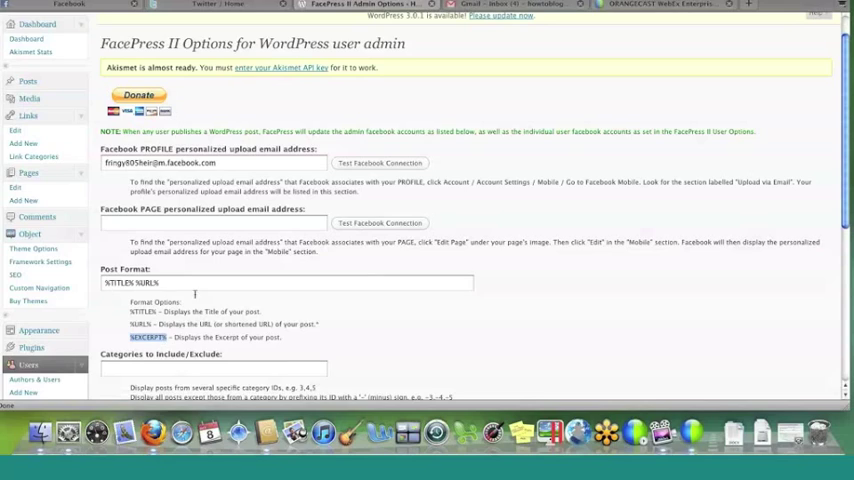
type("%EXCERPT%")
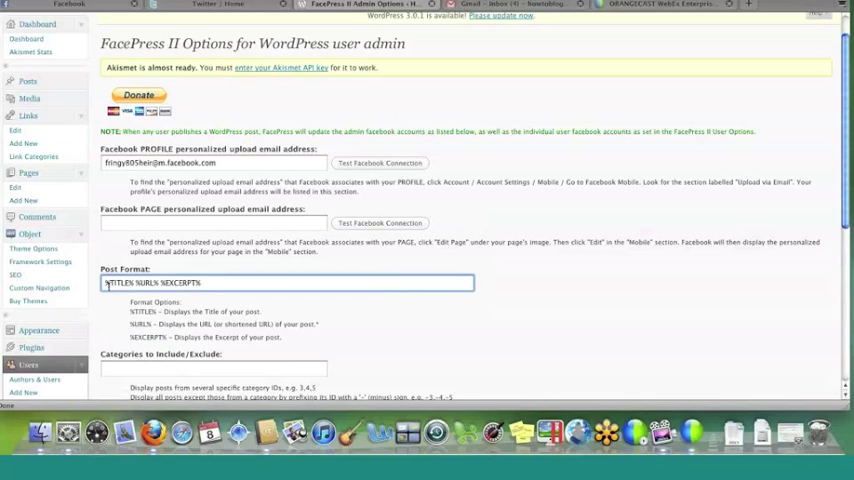
type("New Post on my blog:")
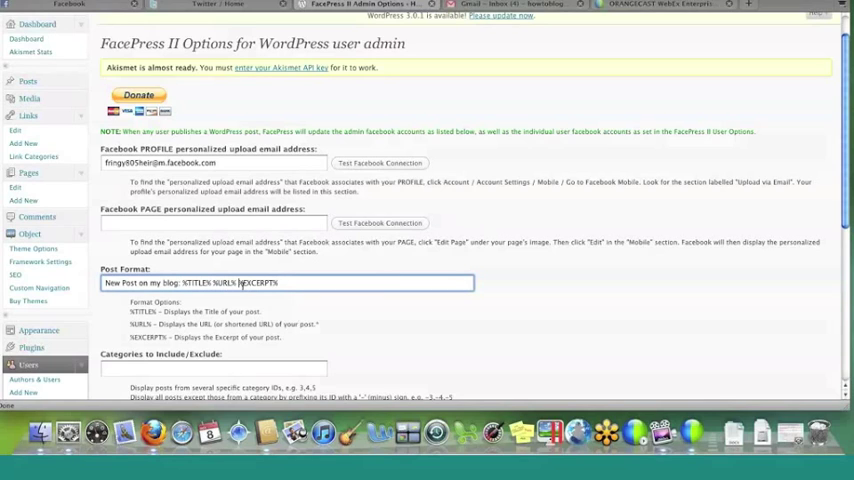
type("–")
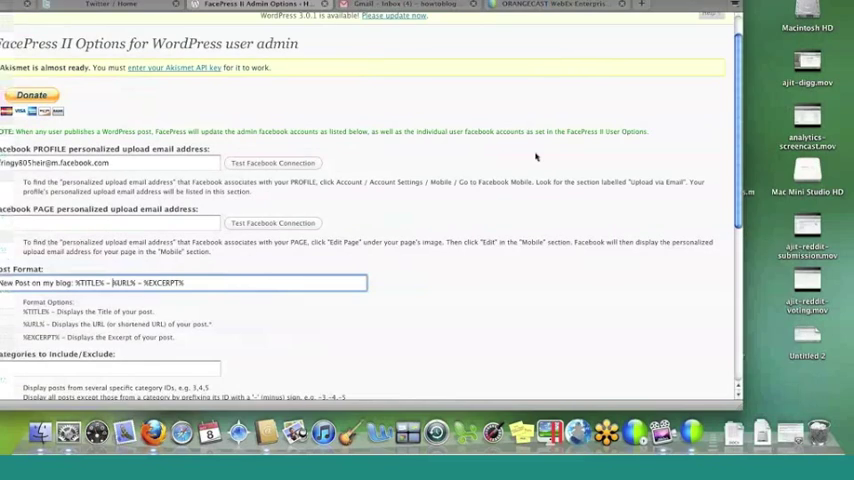
Step: Clear the Categories filter, enable Use Shortened URLs, and update the FacePress II settings
scroll("down", 3)
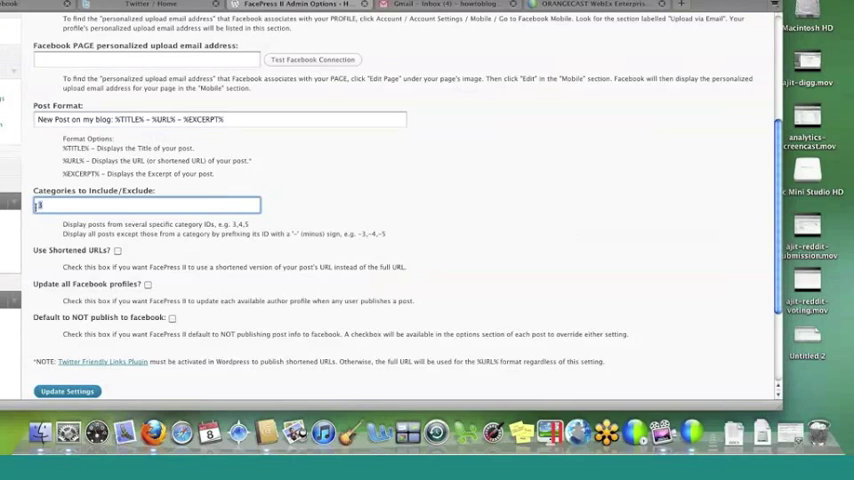
key("backspace")
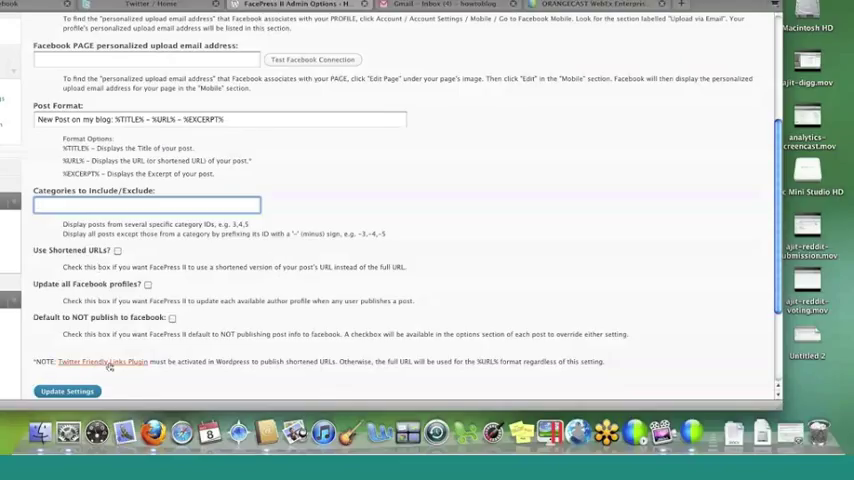
left_click_drag(536, 360, 604, 360)
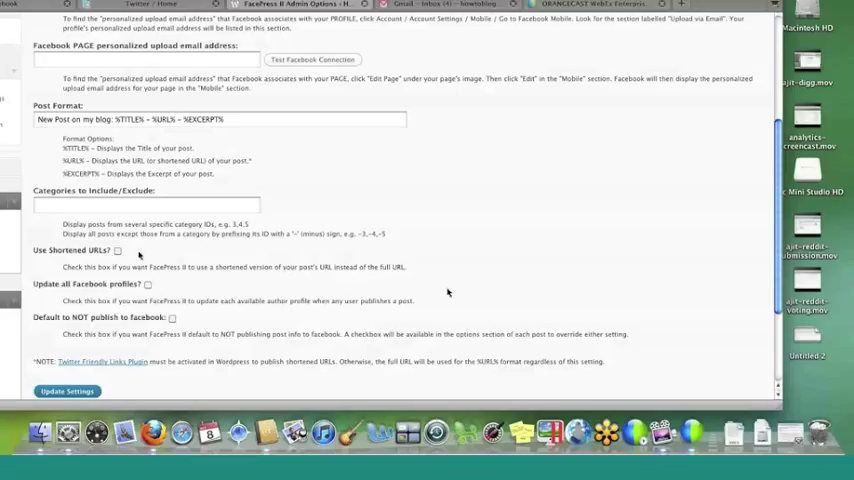
left_click(118, 250)
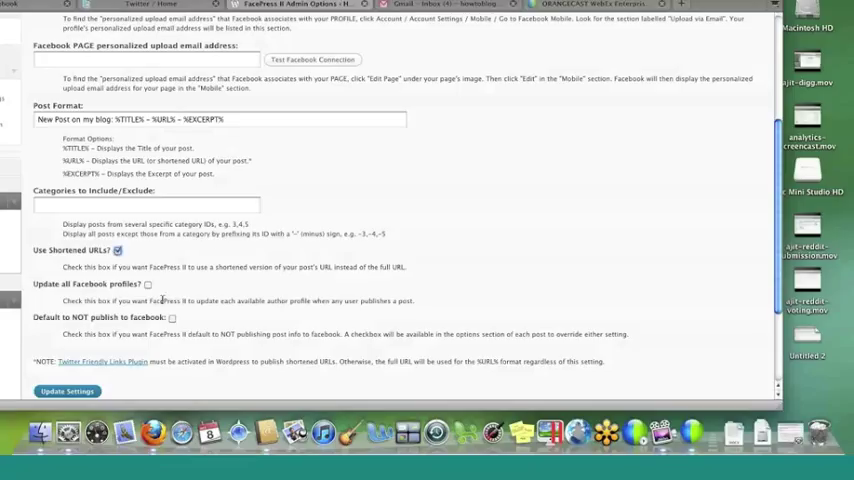
left_click(148, 284)
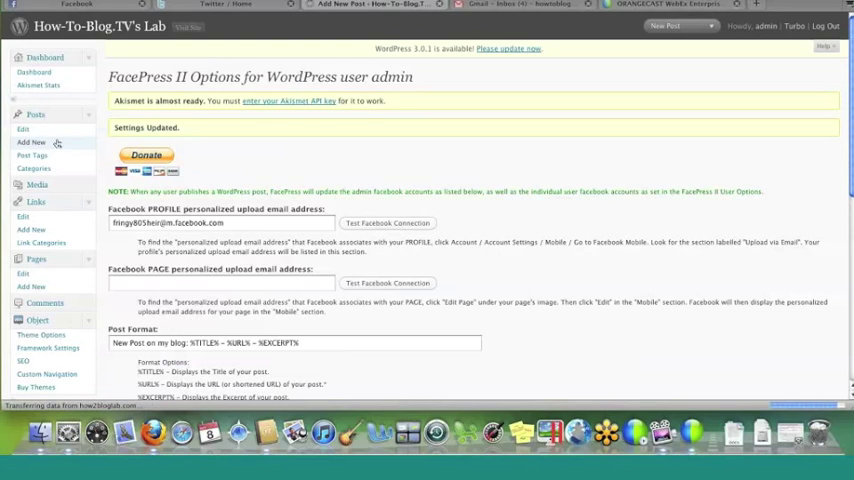
Step: Publish the test post 'This is a test post for Facebook' and return to Facebook
left_click(32, 142)
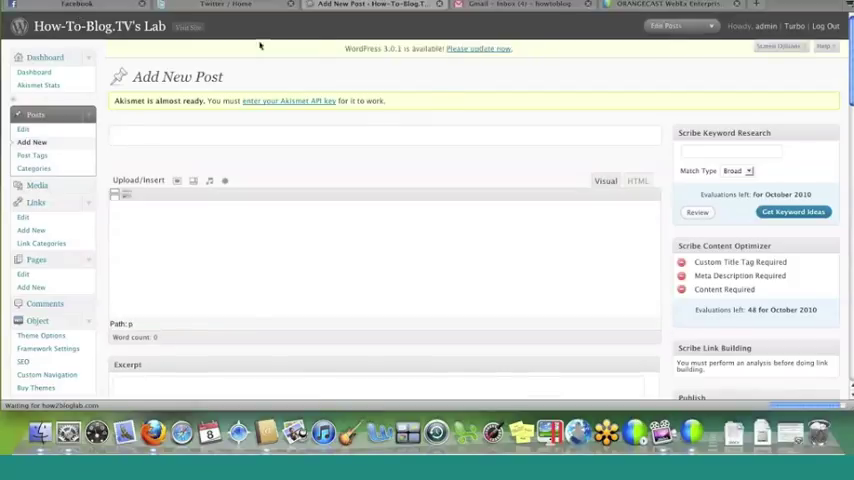
left_click(76, 4)
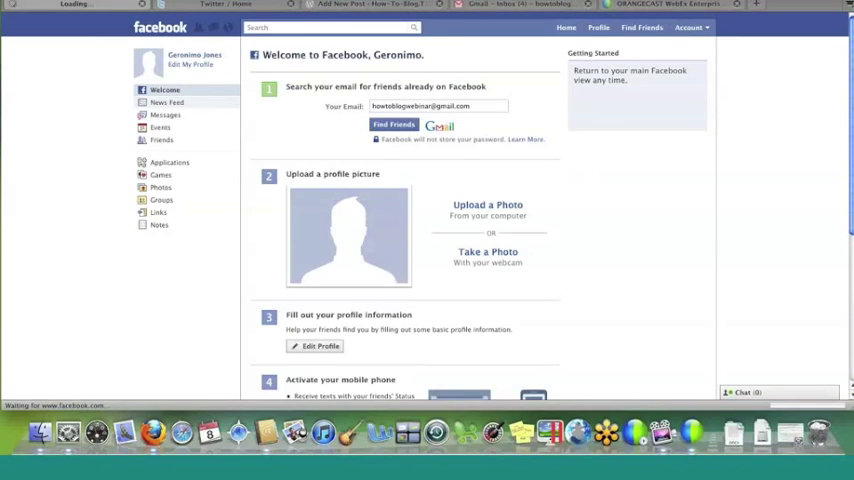
left_click(372, 4)
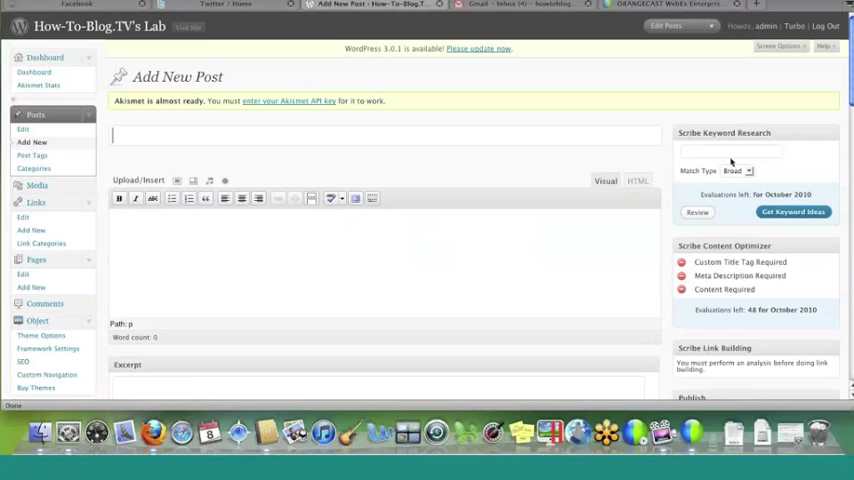
scroll("down", 3)
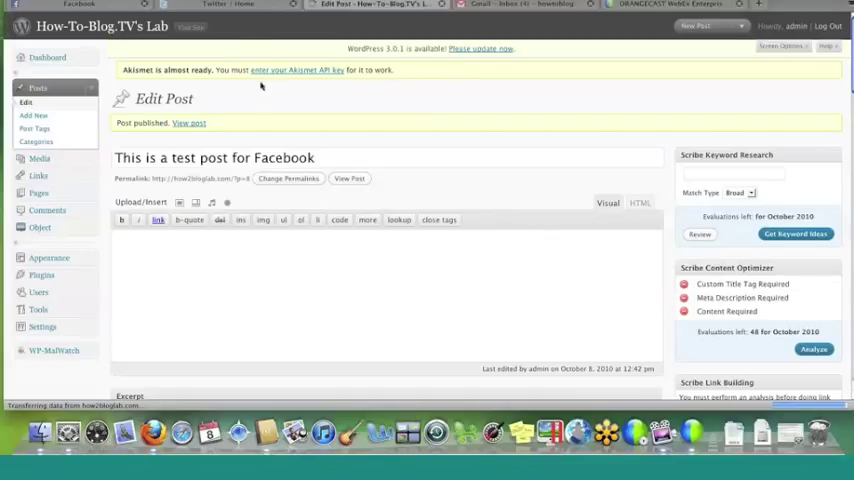
left_click(80, 4)
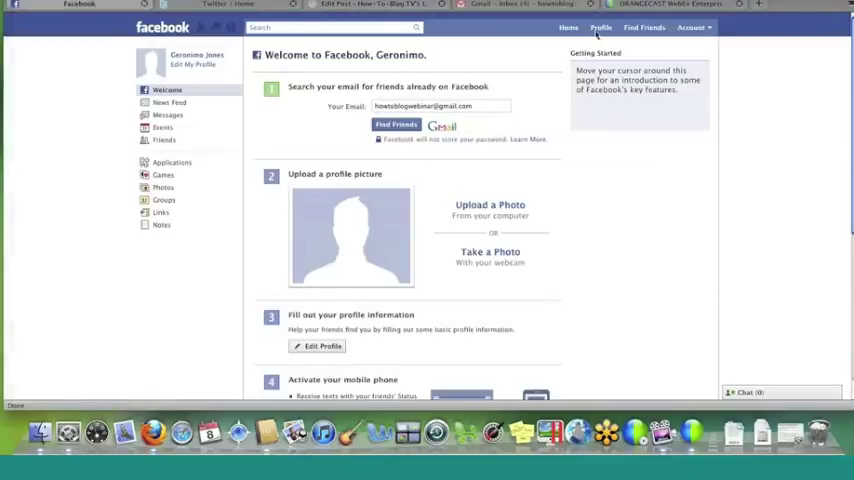
Step: Switch to the Facebook tab showing the Welcome to Facebook page
left_click(600, 28)
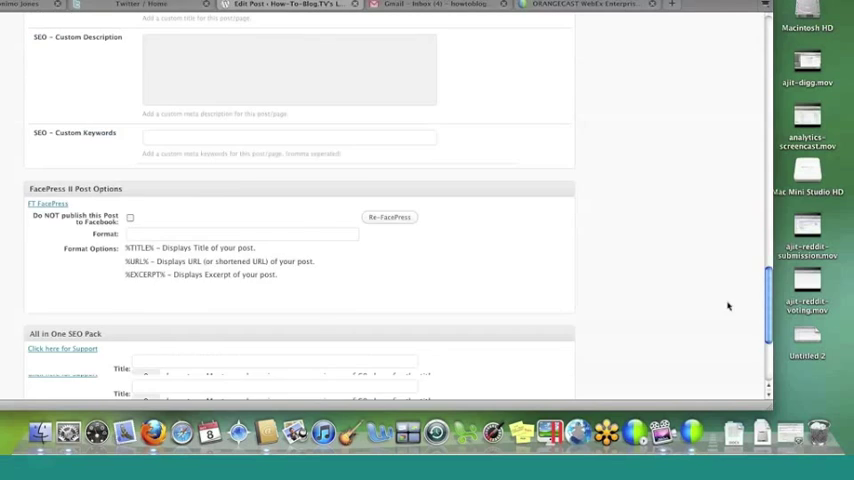
Step: Scroll past the FacePress II per-post options toward the admin sidebar's Plugins link
scroll("down", 3)
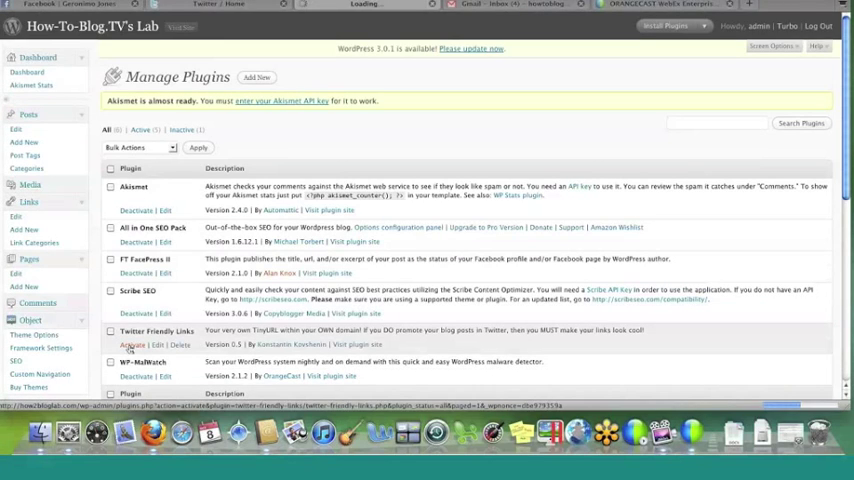
Step: Activate Twitter Friendly Links and set permalinks to the Day and name structure
left_click(132, 344)
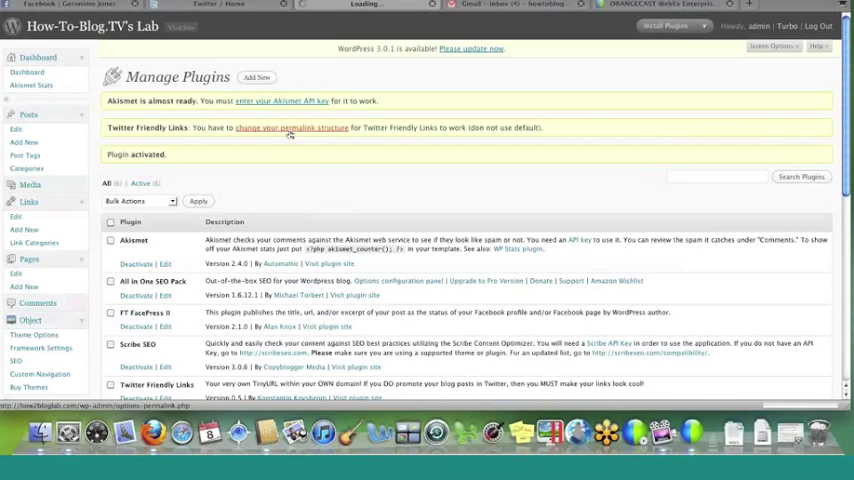
left_click(292, 128)
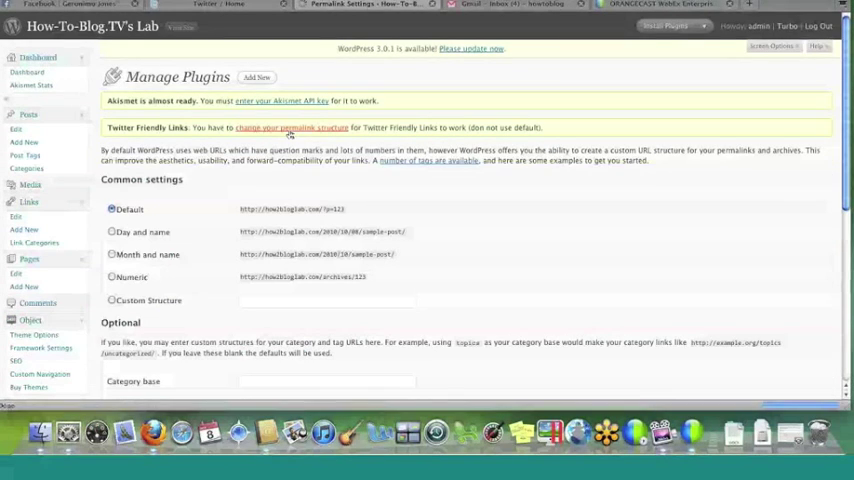
left_click(112, 232)
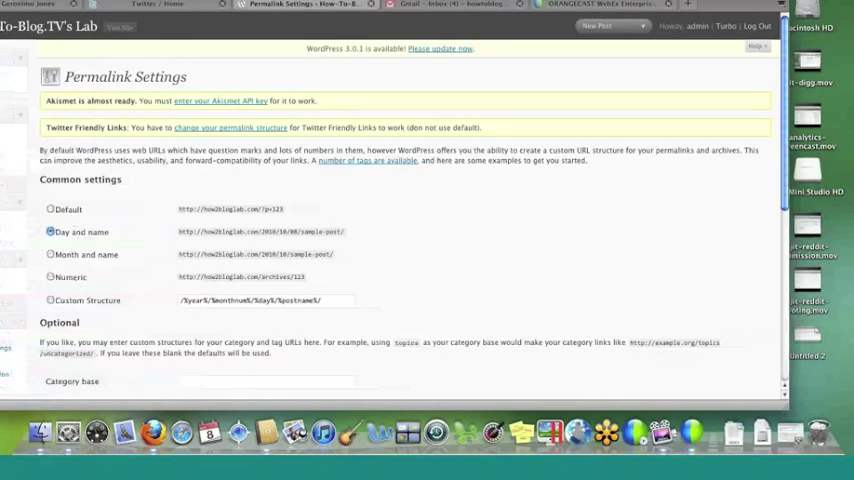
scroll("down", 3)
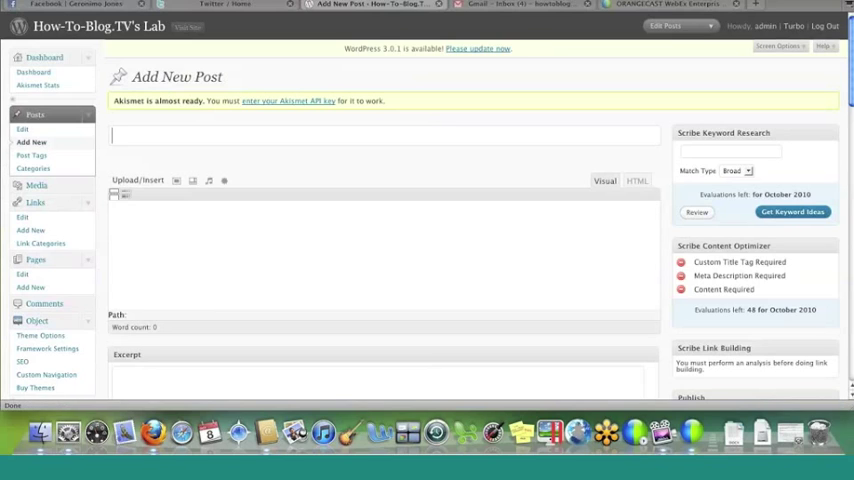
Step: Title the new post 'Test post to check Twitter Friendly Links', publish it, and check the Facebook wall
type("Test post to check Twitter Fri")
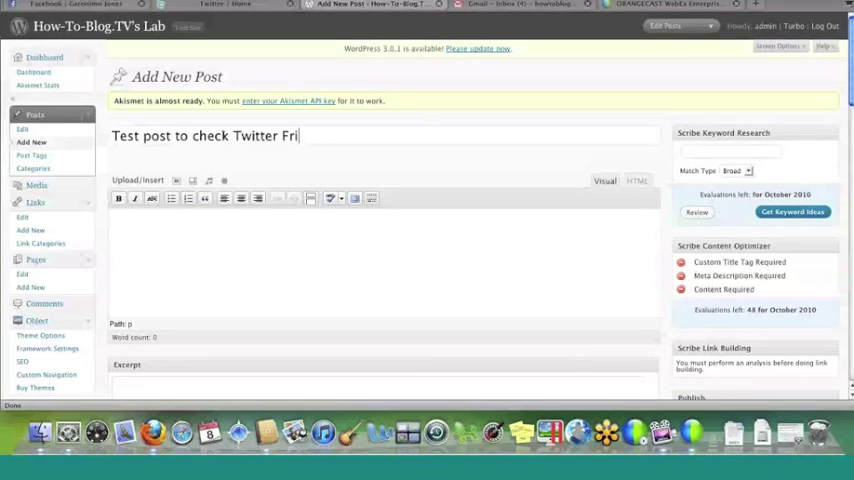
type("endly Links")
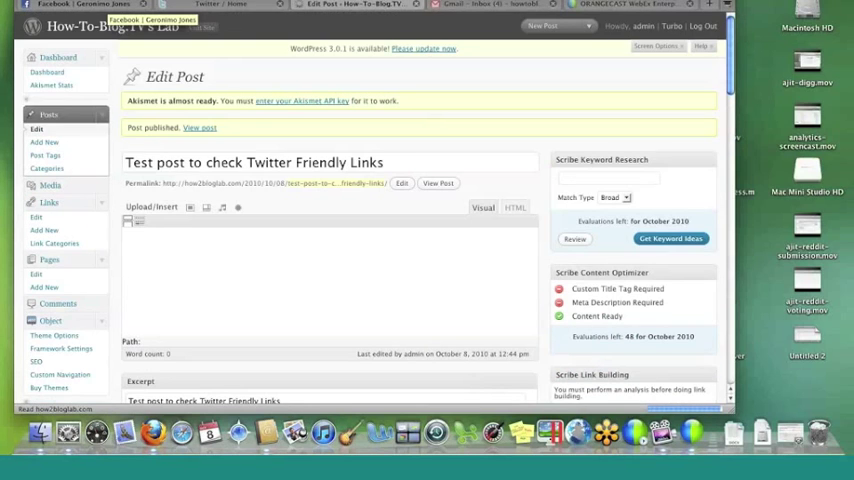
left_click(70, 4)
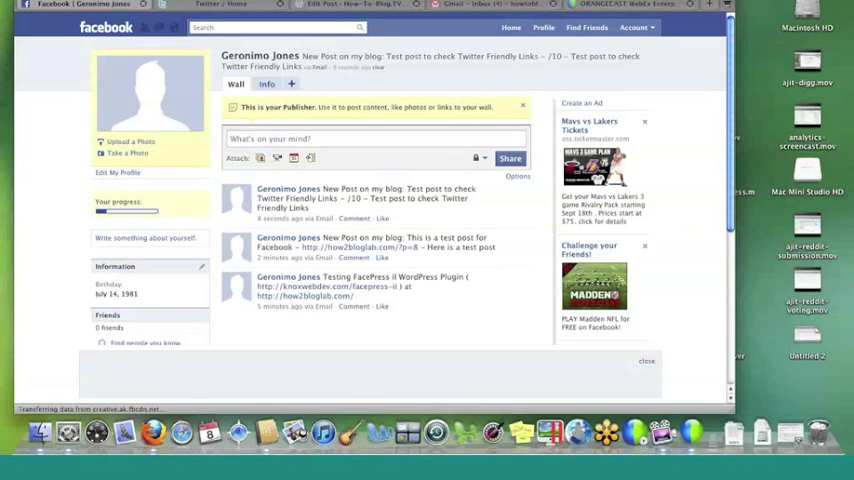
Step: Return to the WordPress Edit Post page and scroll down toward the Plugins menu
left_click(350, 4)
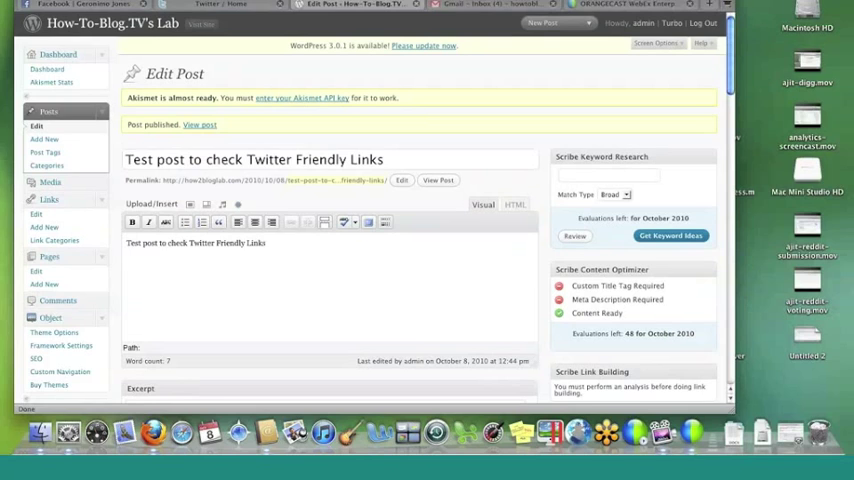
scroll("down", 3)
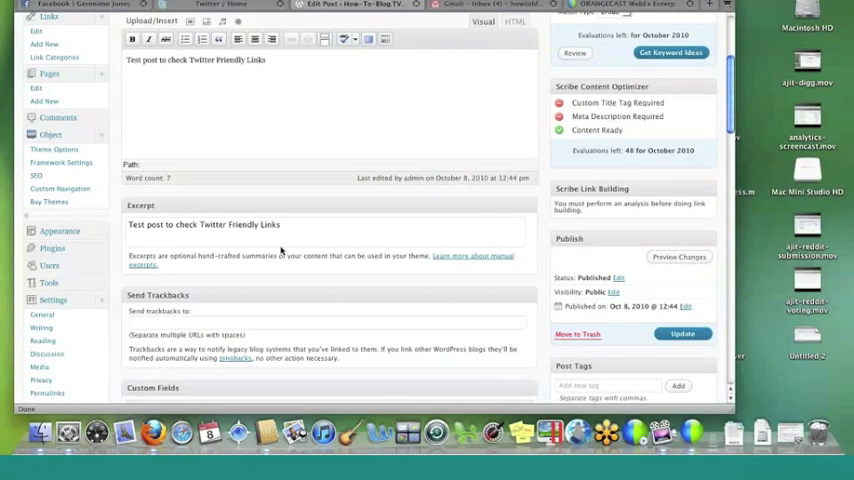
scroll("down", 3)
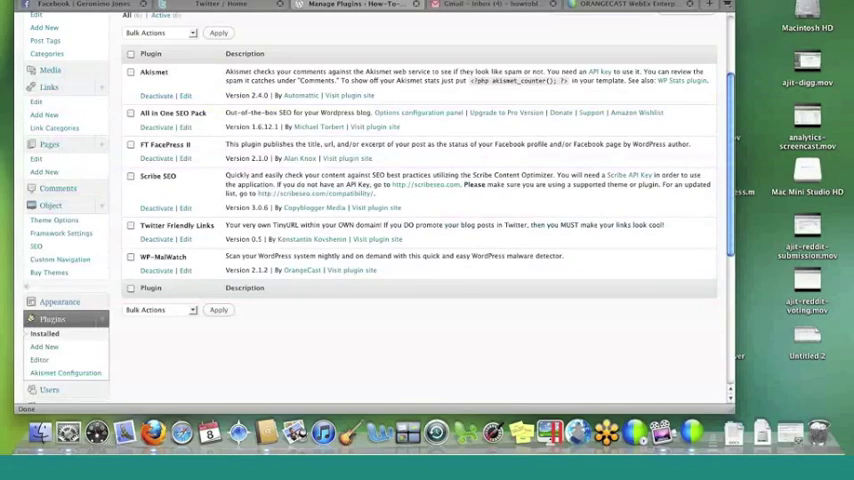
Step: Deactivate the Twitter Friendly Links plugin and begin a new post titled Test
left_click(156, 240)
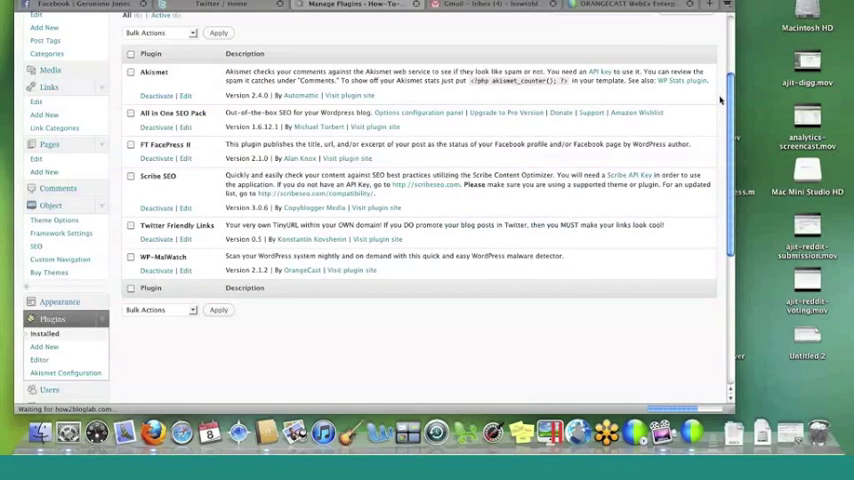
left_click(156, 238)
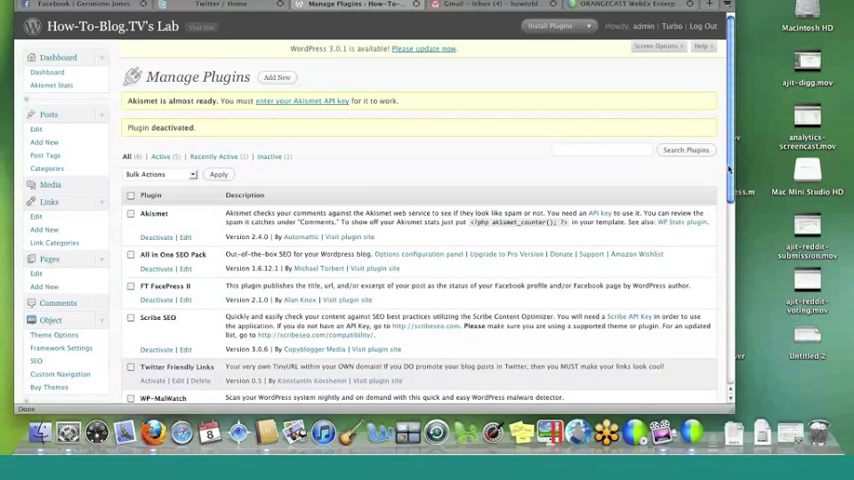
scroll("down", 3)
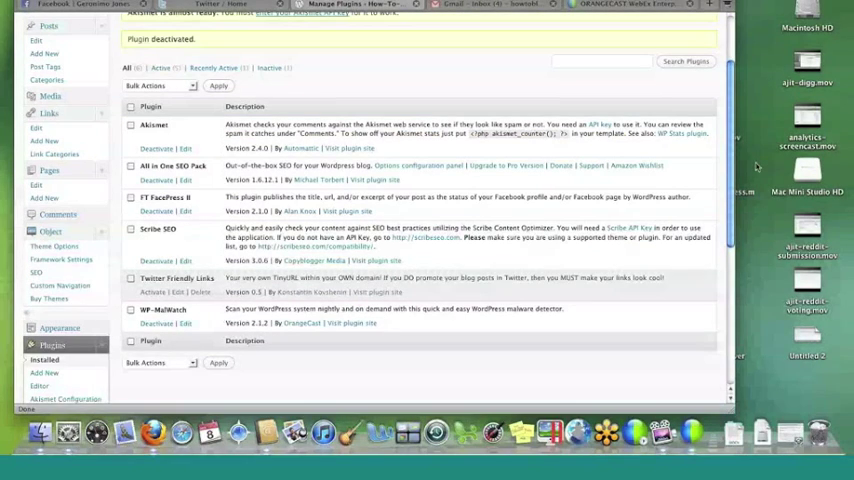
scroll("down", 3)
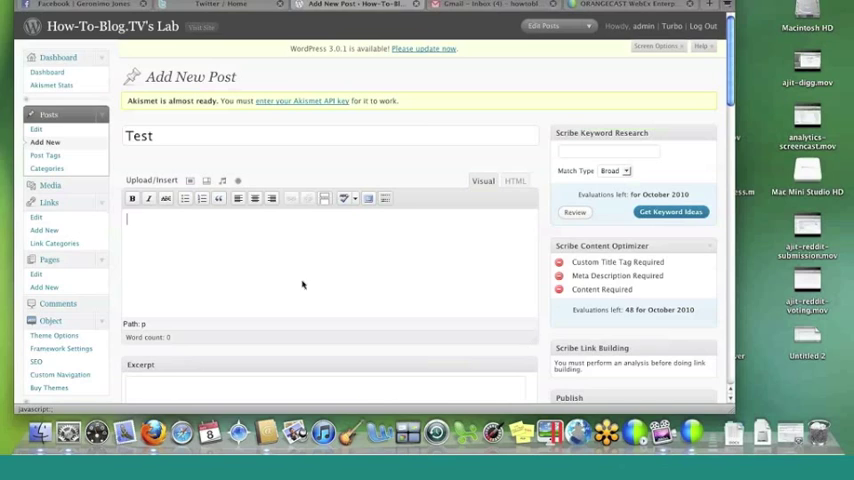
Step: Enter 'test' as the body of the Test post and check the Facebook wall
type("test")
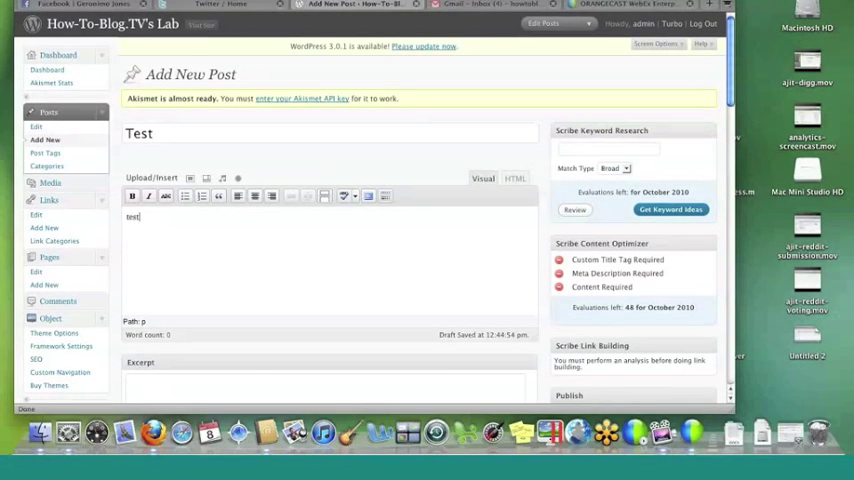
scroll("down", 3)
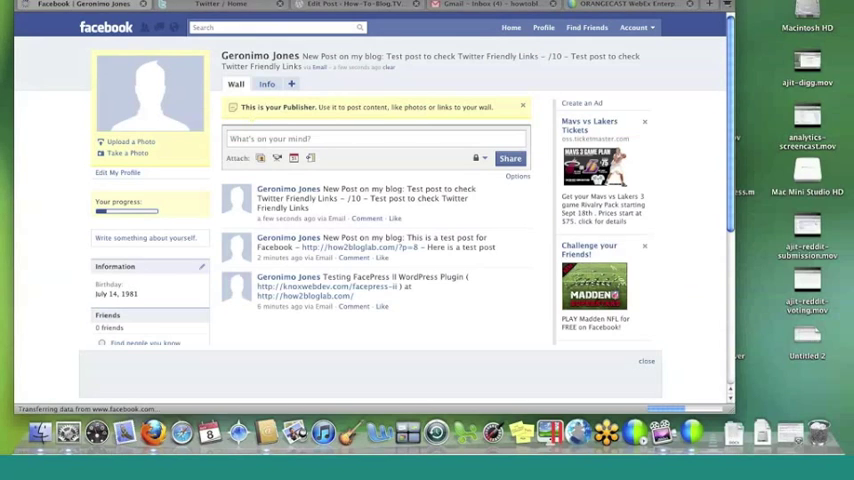
mouse_move(484, 132)
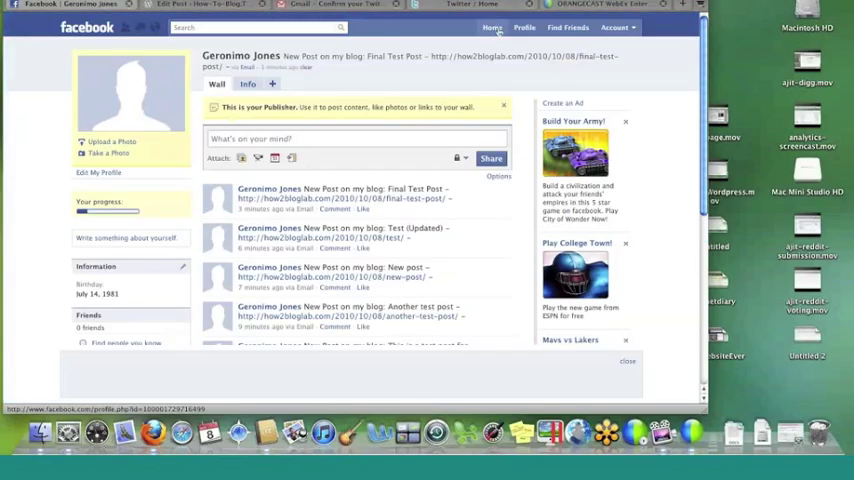
Step: Go from the profile wall of test posts to the Facebook home page
left_click(492, 28)
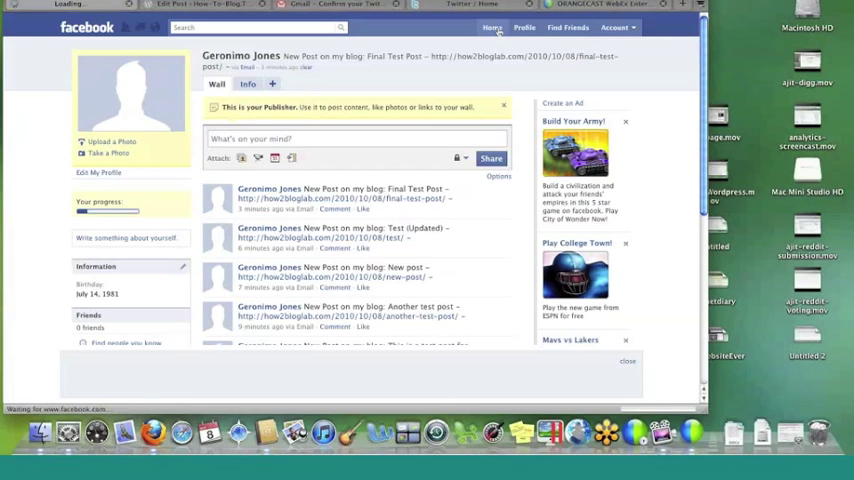
left_click(492, 28)
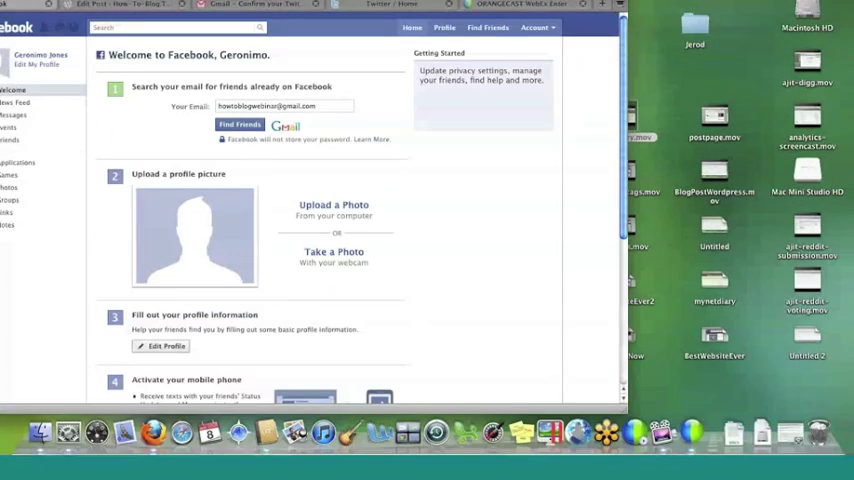
Step: Log out of the personal Facebook profile via the Account menu
left_click(536, 28)
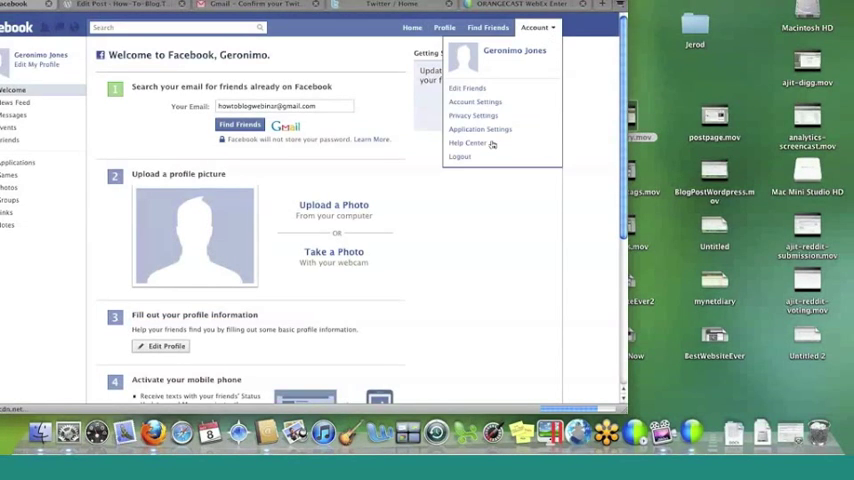
left_click(460, 156)
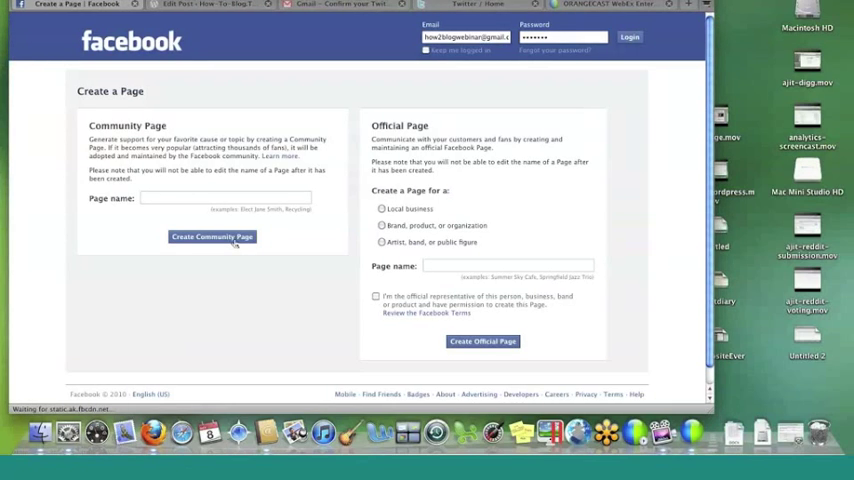
Step: Start creating a community Page named 'My Page'
type("My Page")
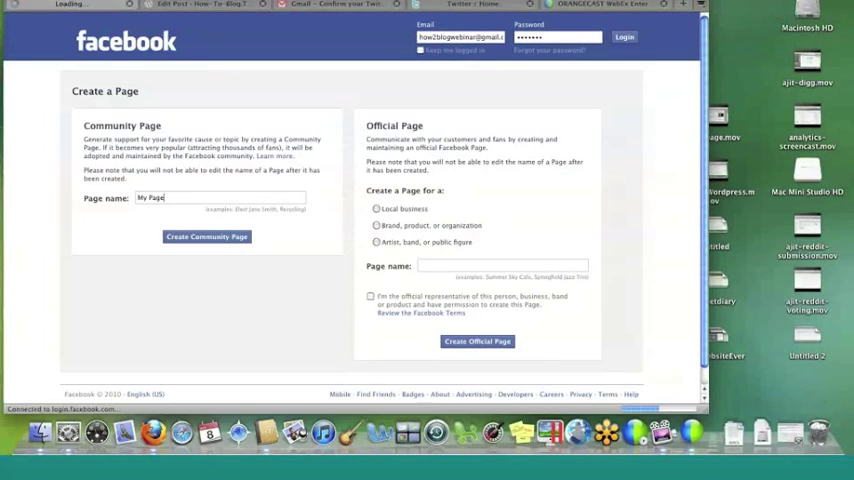
left_click(206, 236)
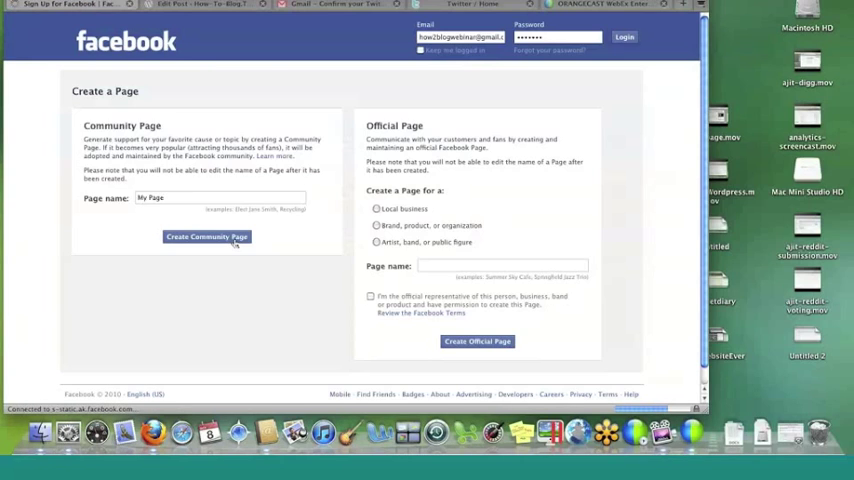
left_click(206, 236)
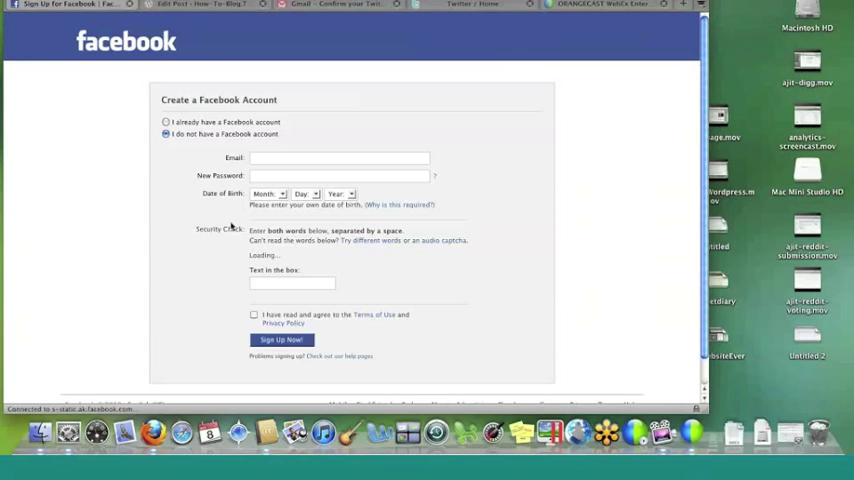
left_click(168, 120)
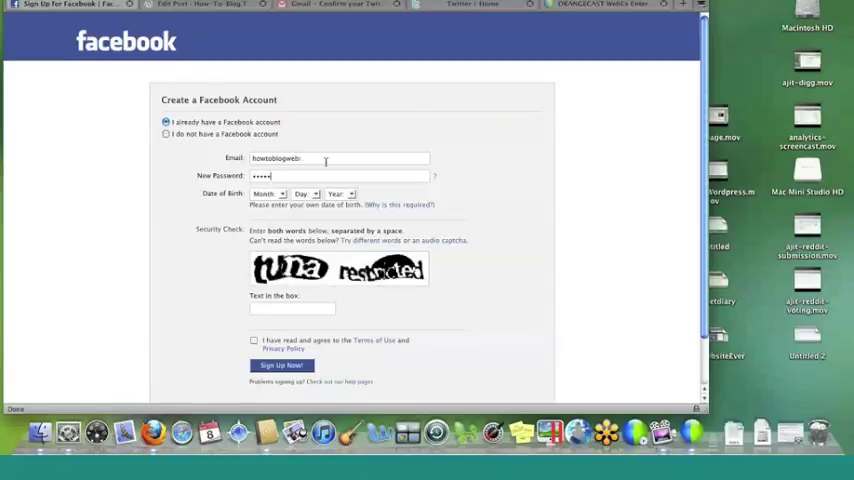
Step: Fill the July 14 birth date and captcha 'tuna restricted', then submit the account form
left_click(268, 192)
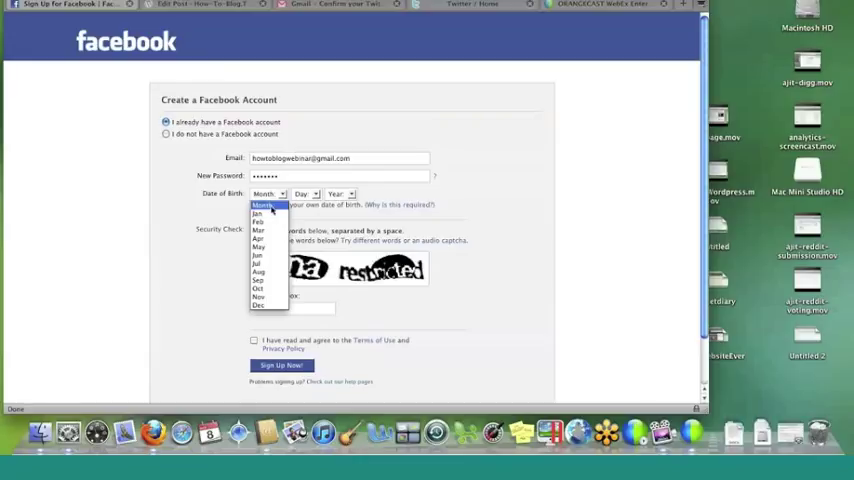
left_click(302, 194)
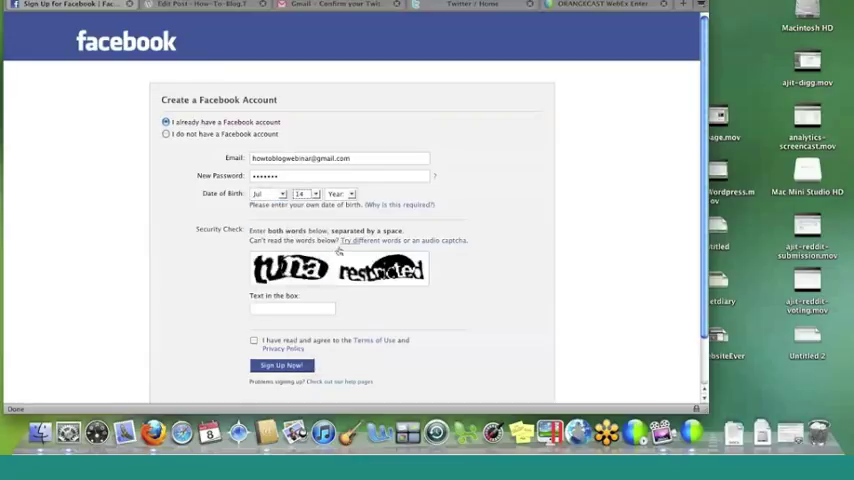
left_click(340, 194)
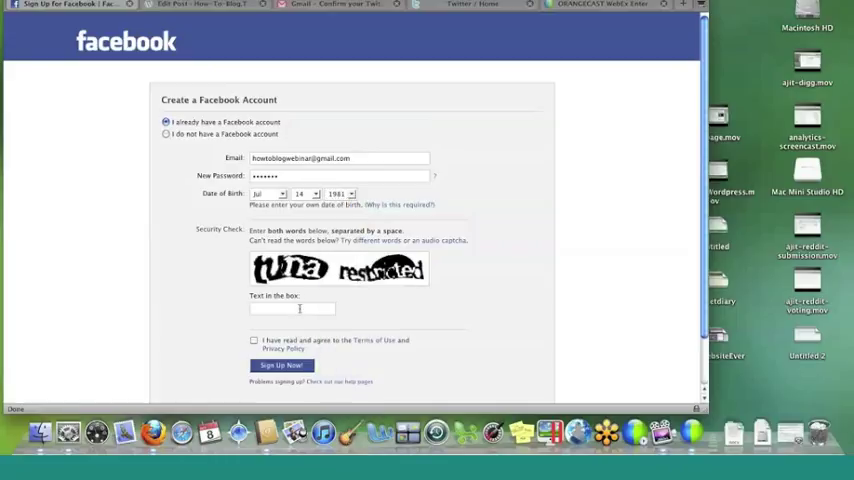
type("tuna restricted")
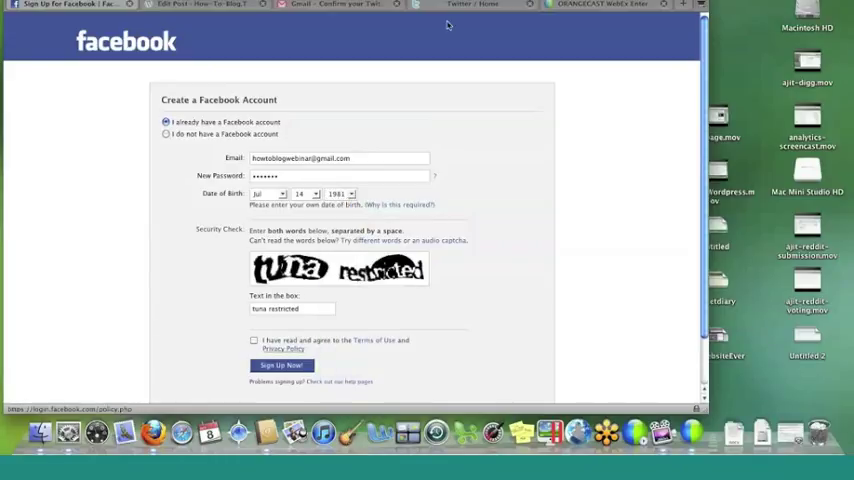
left_click(624, 38)
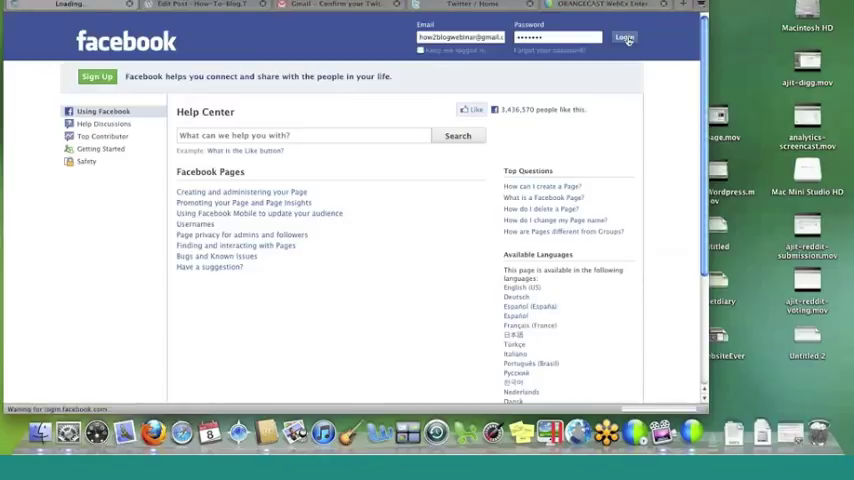
Step: Log in with the account password and return to the Create a Page screen
left_click(624, 36)
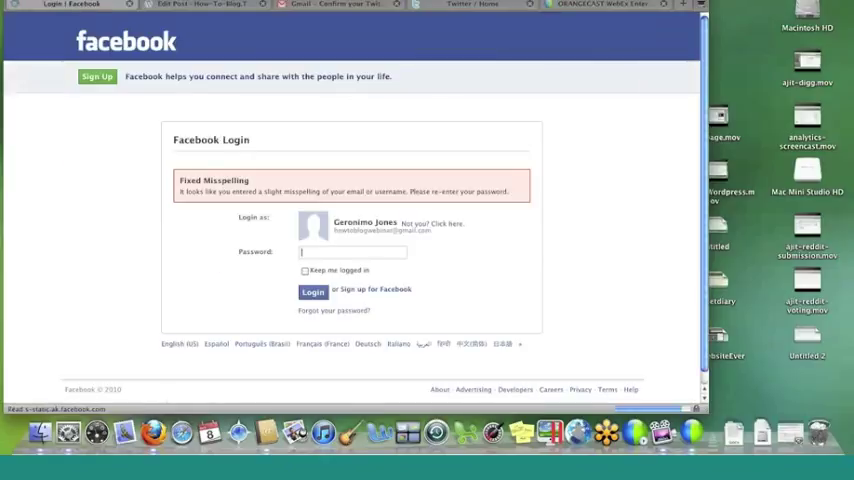
type("password")
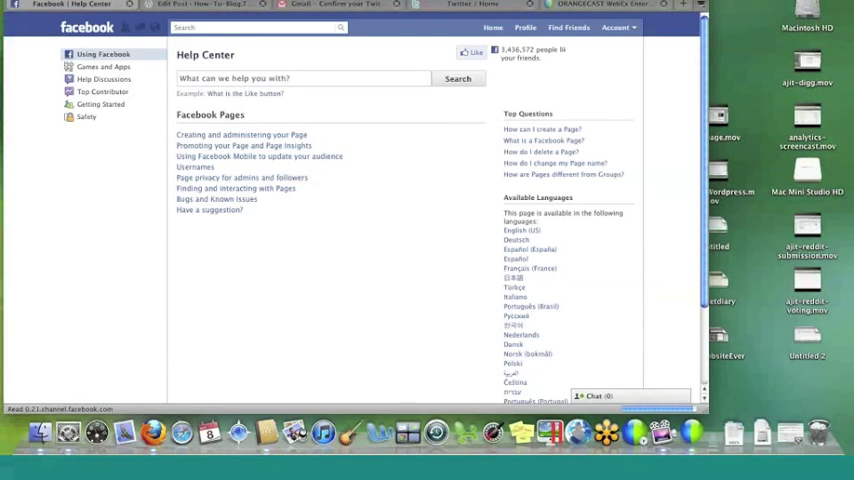
left_click(280, 78)
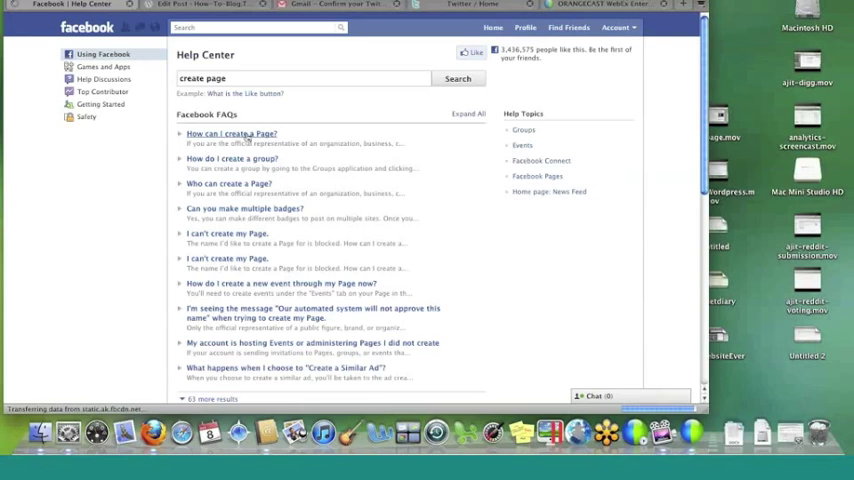
left_click(232, 132)
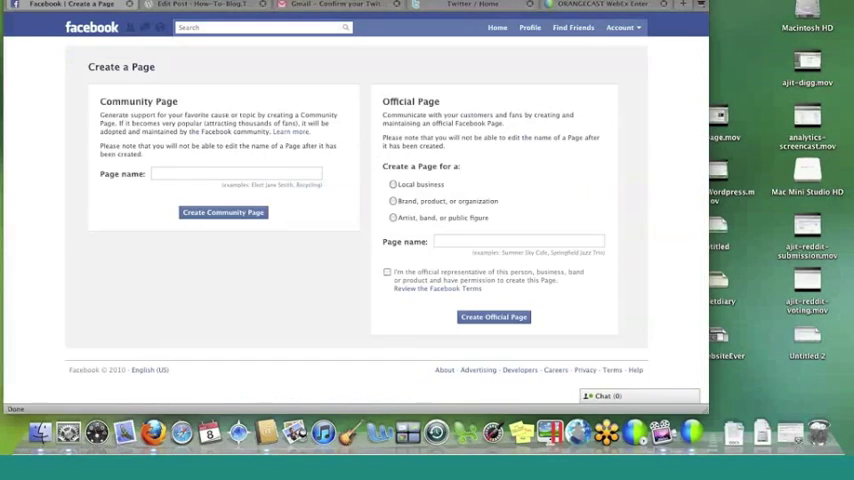
Step: Create an official local business Page named 'My Business' as its representative
type("My")
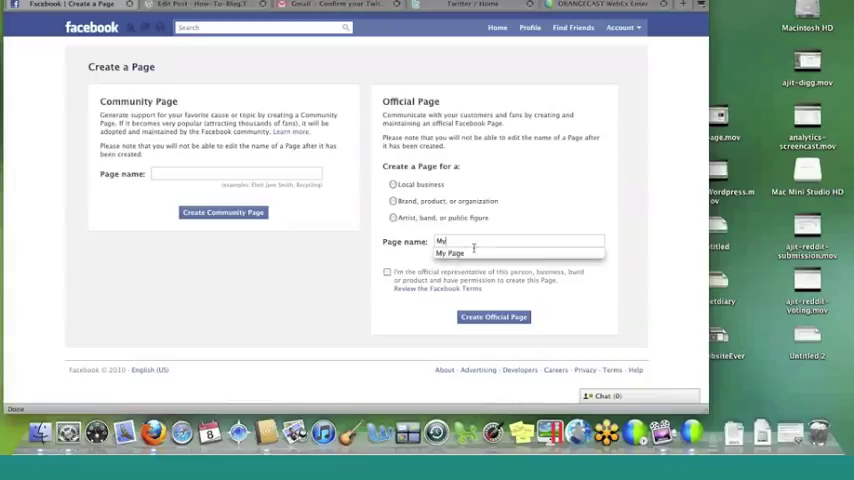
type("Business")
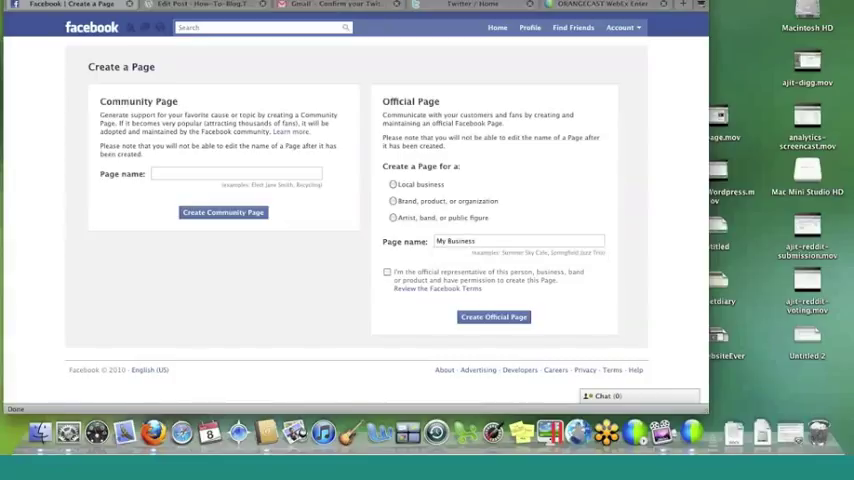
left_click(392, 184)
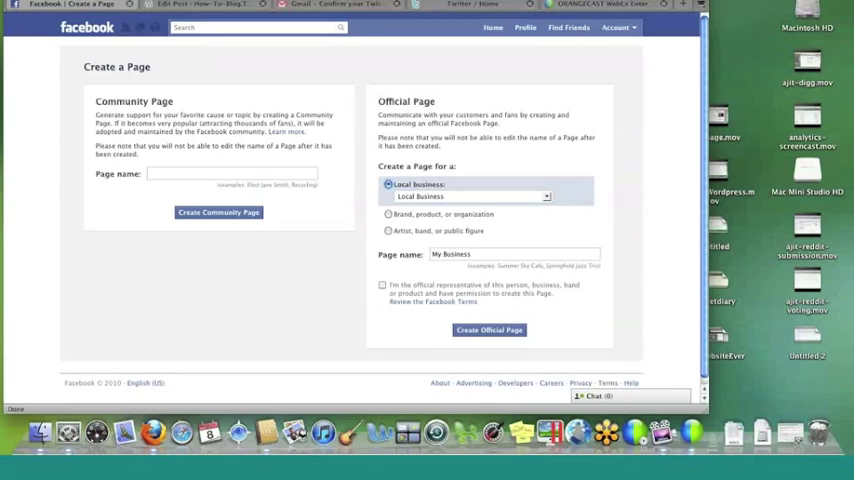
left_click(382, 284)
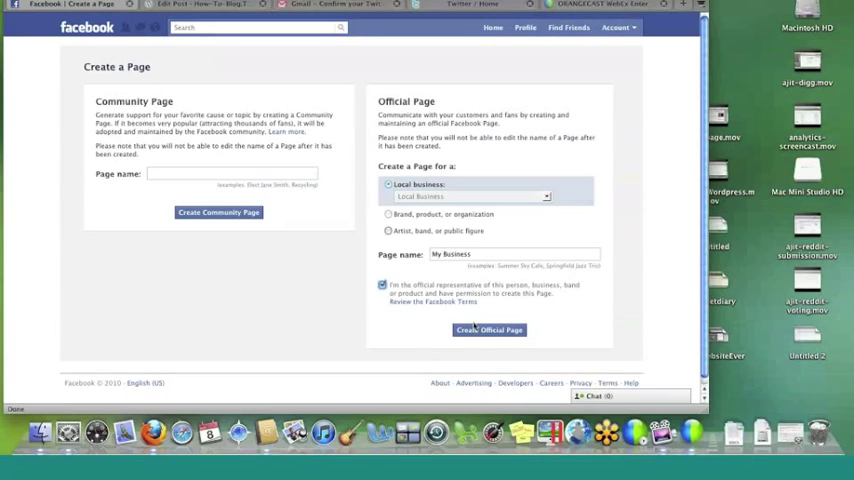
left_click(488, 330)
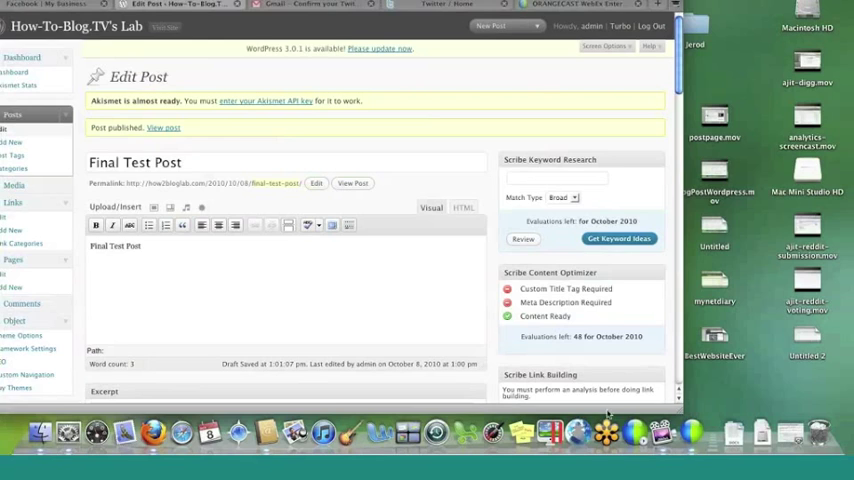
Step: Store the Page's upload email in FacePress II options and test the Facebook connection
scroll("down", 3)
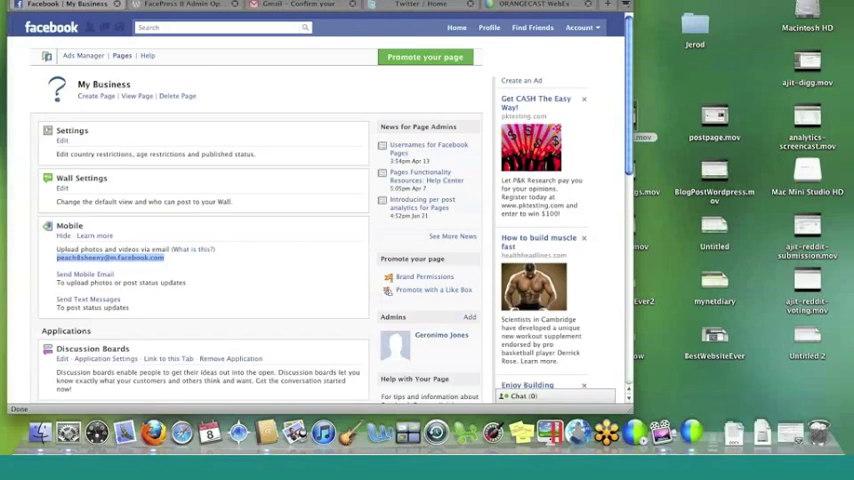
left_click(184, 4)
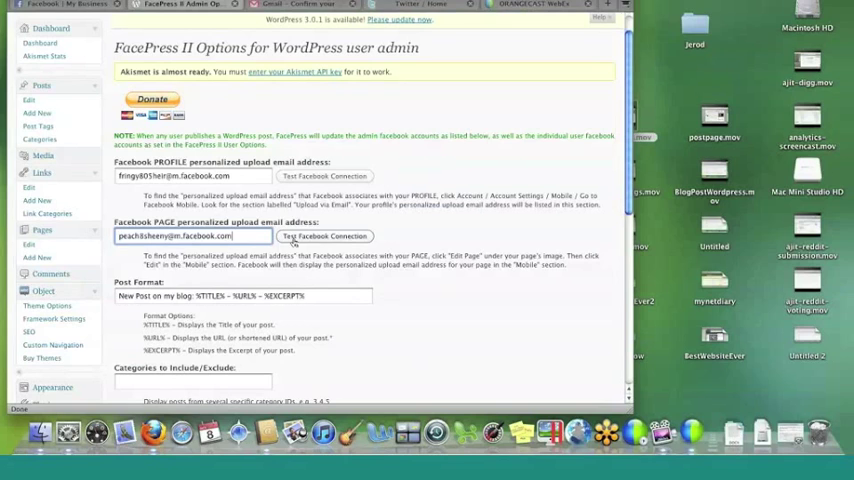
left_click(192, 236)
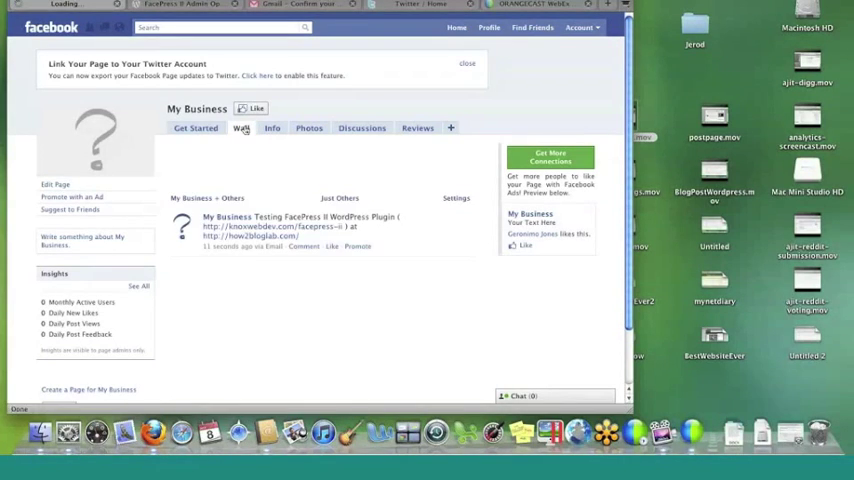
Step: Return to WordPress to begin a new blog post after viewing the Page wall
left_click(240, 128)
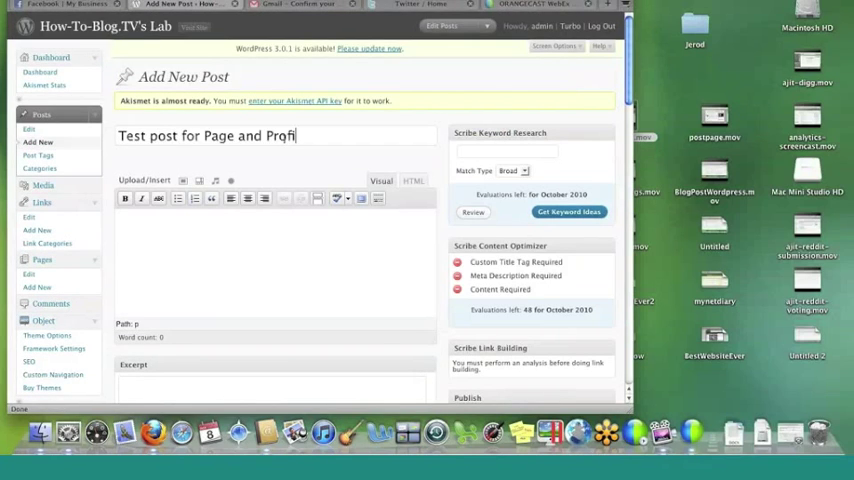
Step: Title the post 'Test post for Page and Profile' with matching body and excerpt text
type("le")
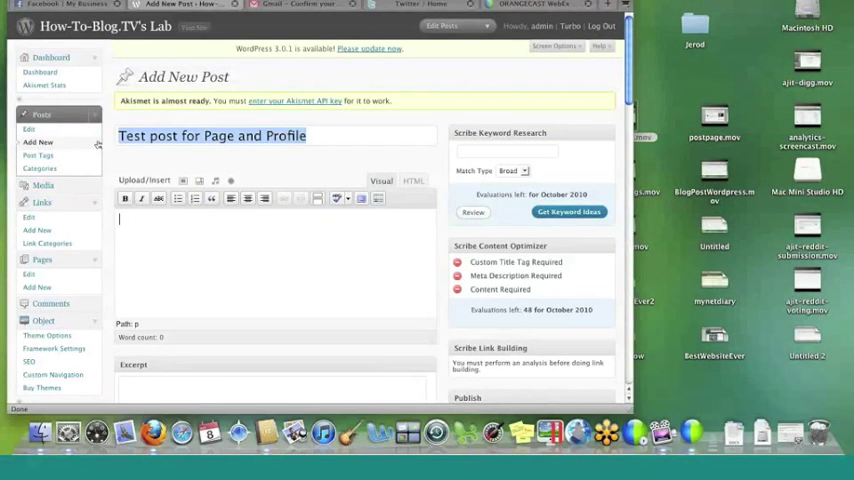
scroll("down", 3)
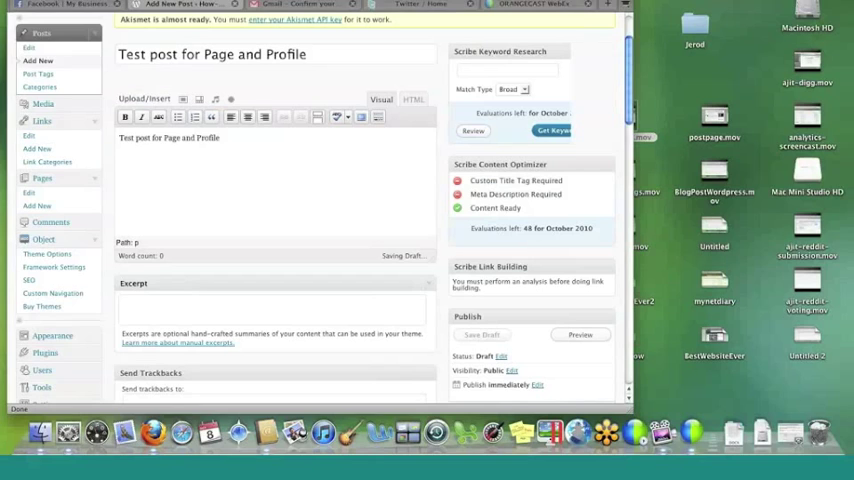
type("Test post for Page and Profile")
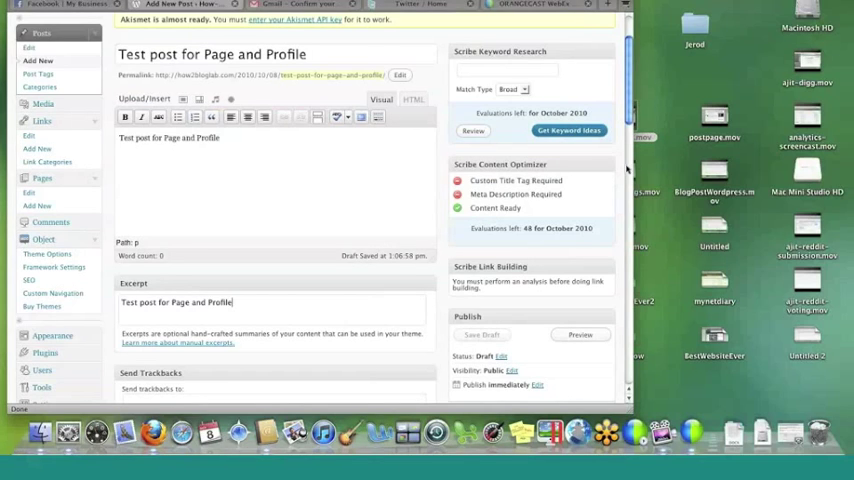
scroll("down", 3)
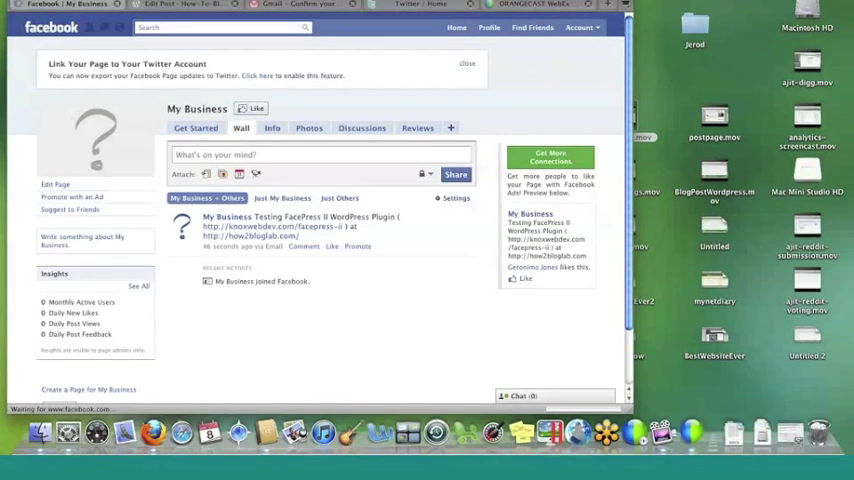
Step: Filter the Page wall to 'Just My Business', check the personal profile wall, then return to WordPress
left_click(282, 196)
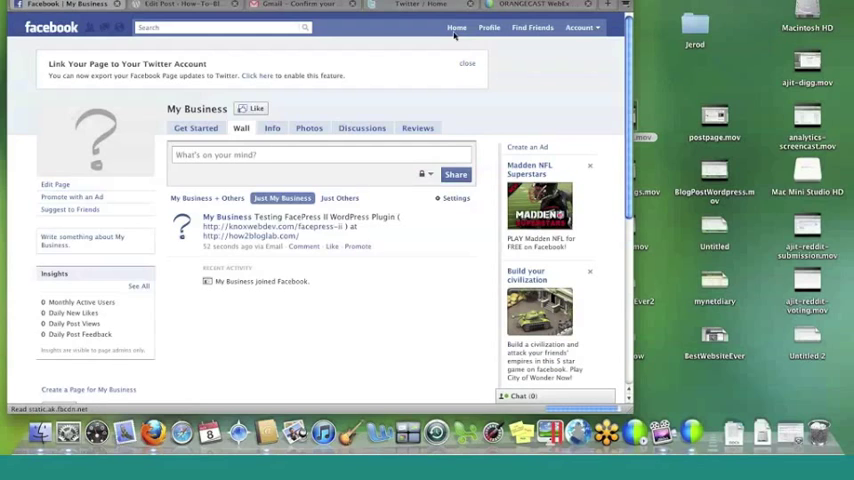
left_click(456, 28)
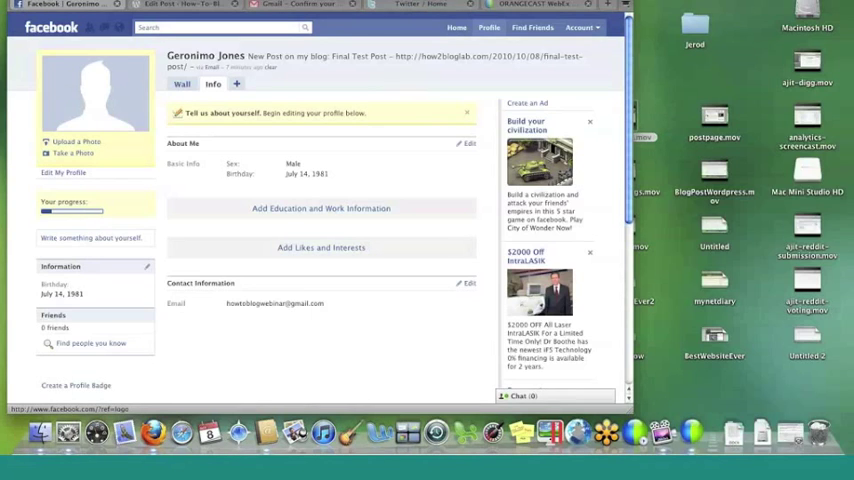
left_click(180, 4)
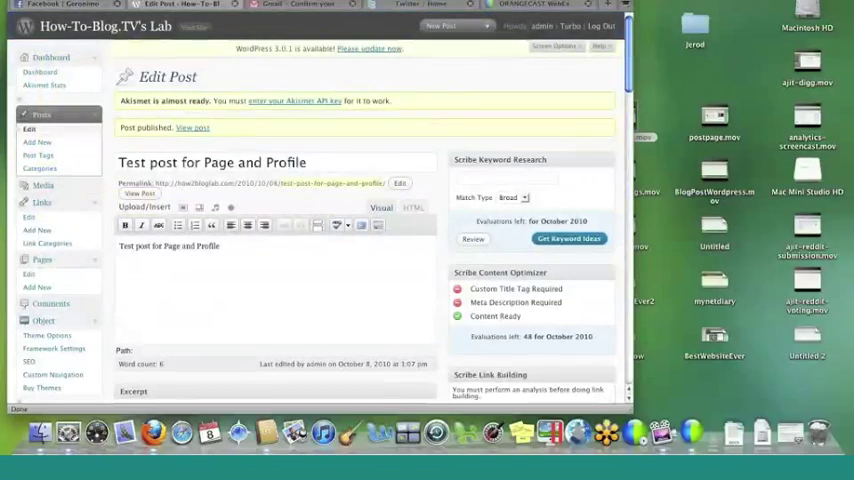